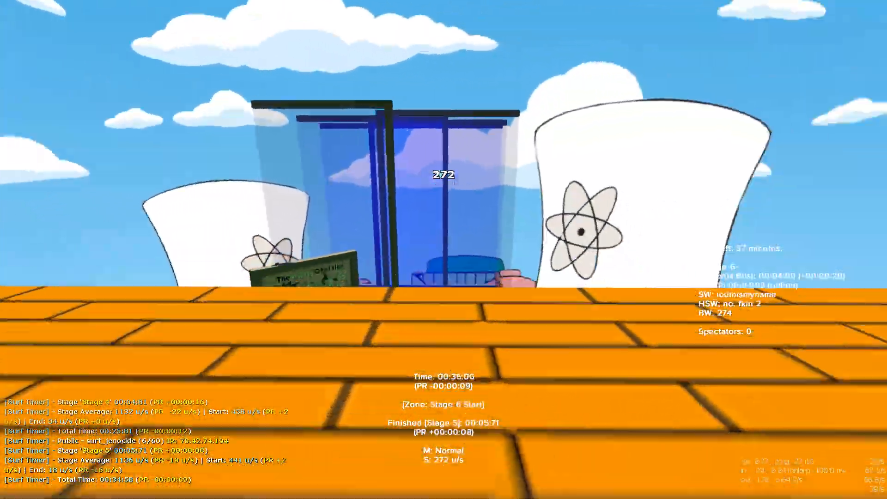
pyautogui.moveTo(443, 250)
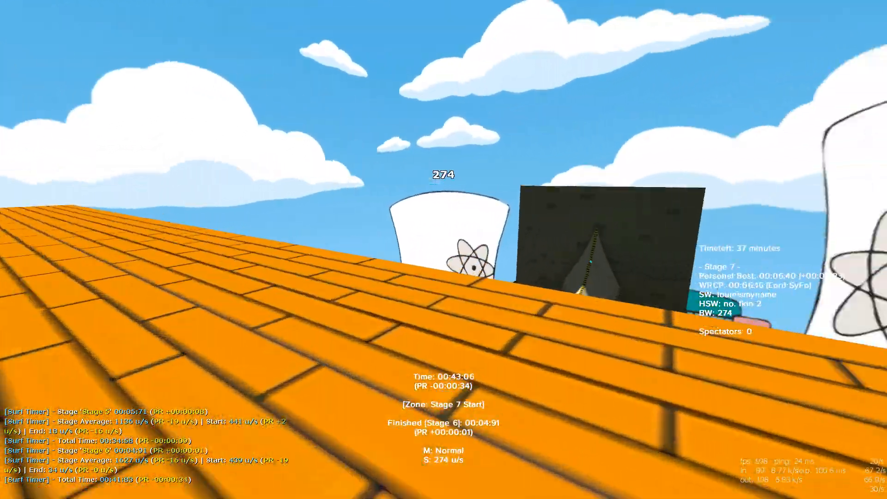
pyautogui.moveTo(443, 250)
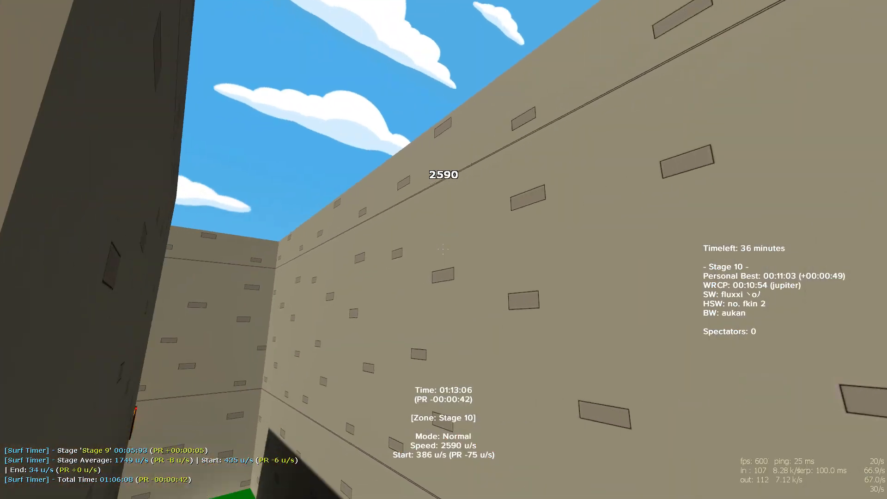
pyautogui.moveTo(444, 249)
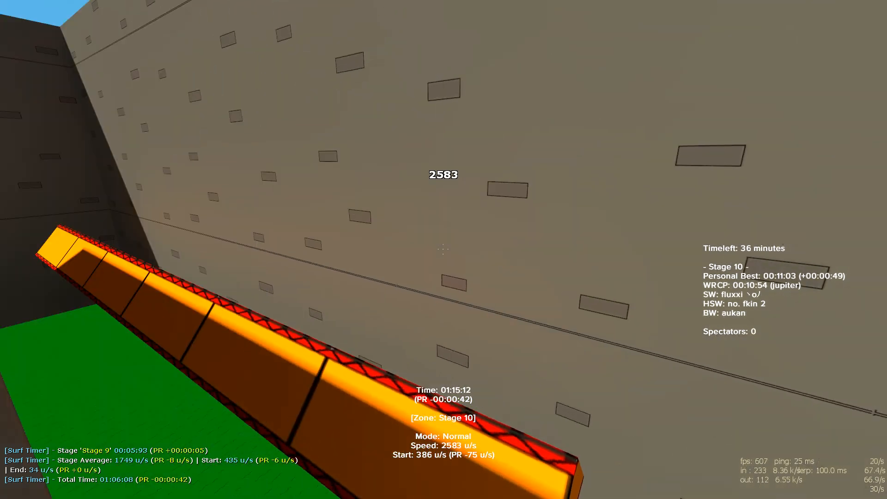